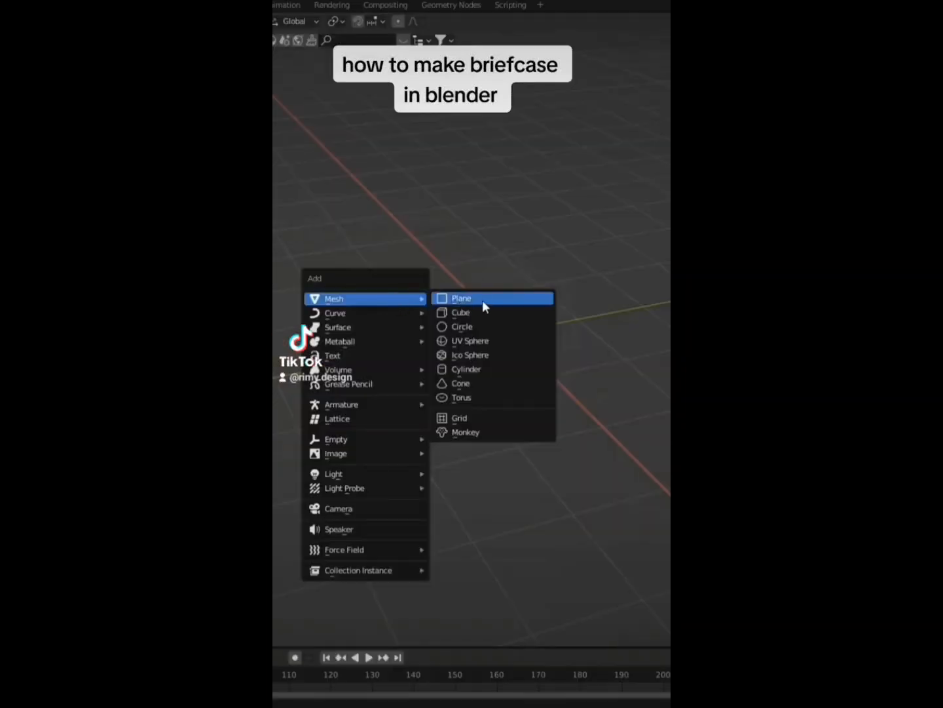
- Add Plane.023 to the scene and show its Modifier Properties, with no modifiers yet
{"action": "left_click", "coordinate": [461, 298]}
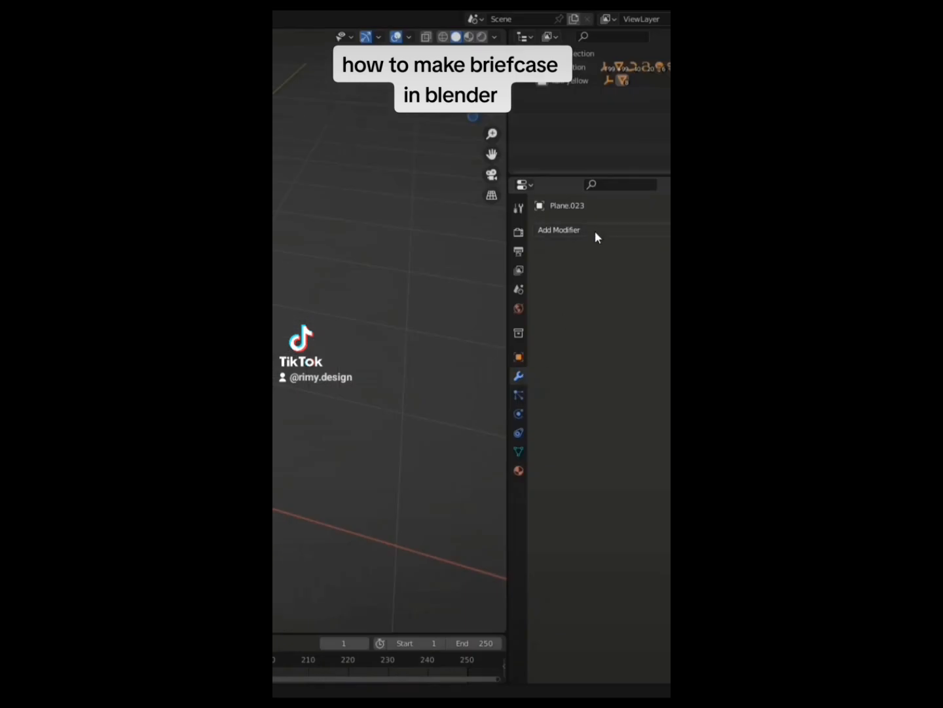
- Give the plane Solidify and Bevel modifiers, forming a rounded slab with a lid
{"action": "left_click", "coordinate": [559, 229]}
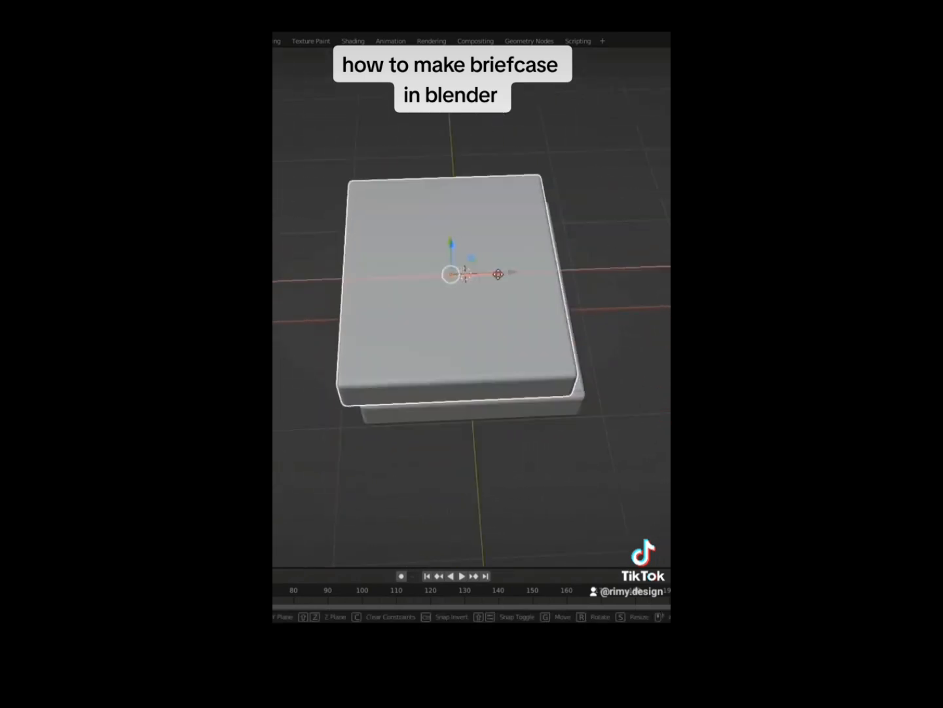
- Position a small plate on the box front and extrude the cylinder's inset top face
{"action": "right_click", "coordinate": [459, 275]}
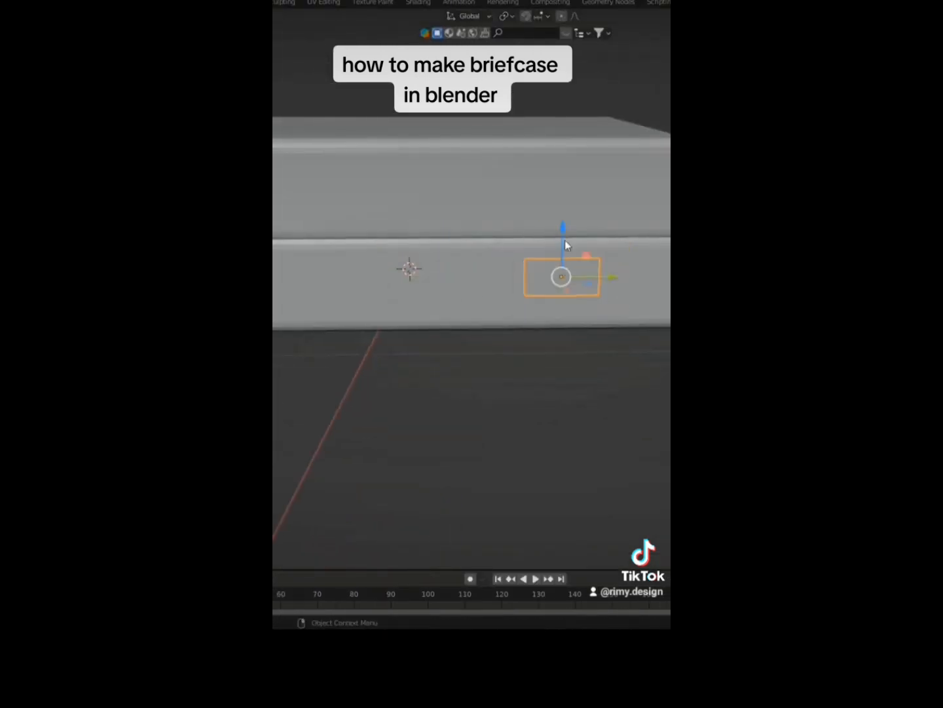
{"action": "left_click_drag", "start_coordinate": [562, 262], "coordinate": [562, 197]}
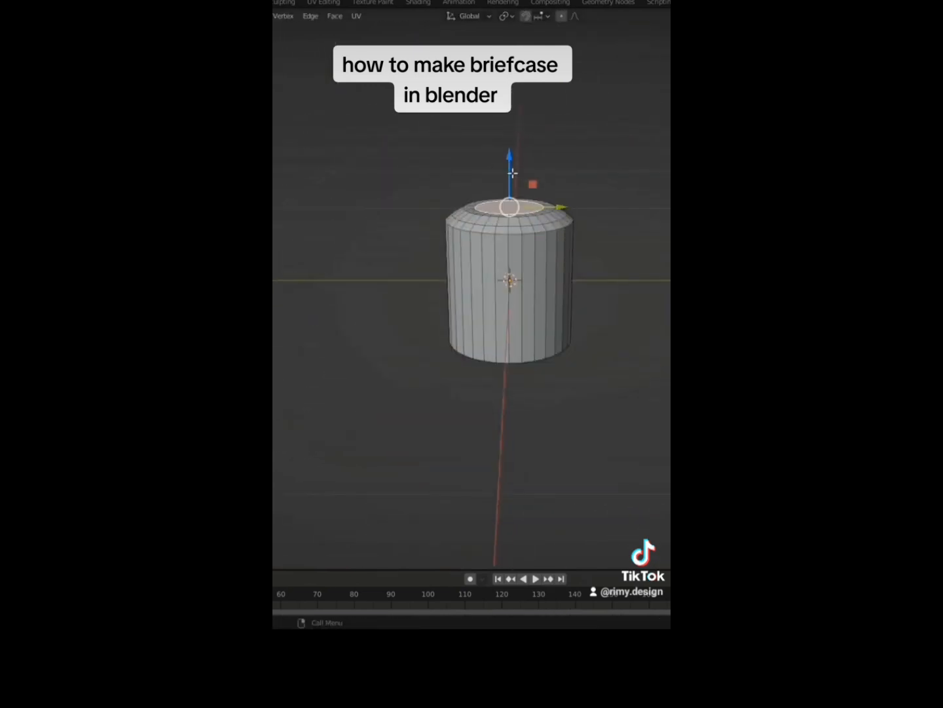
{"action": "left_click_drag", "start_coordinate": [511, 281], "coordinate": [498, 321]}
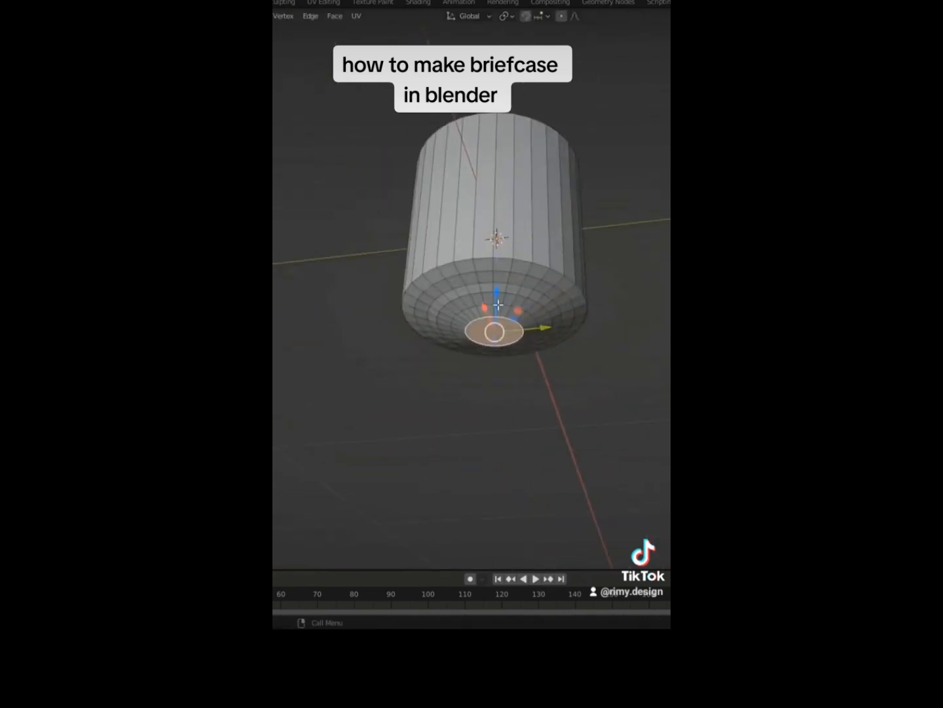